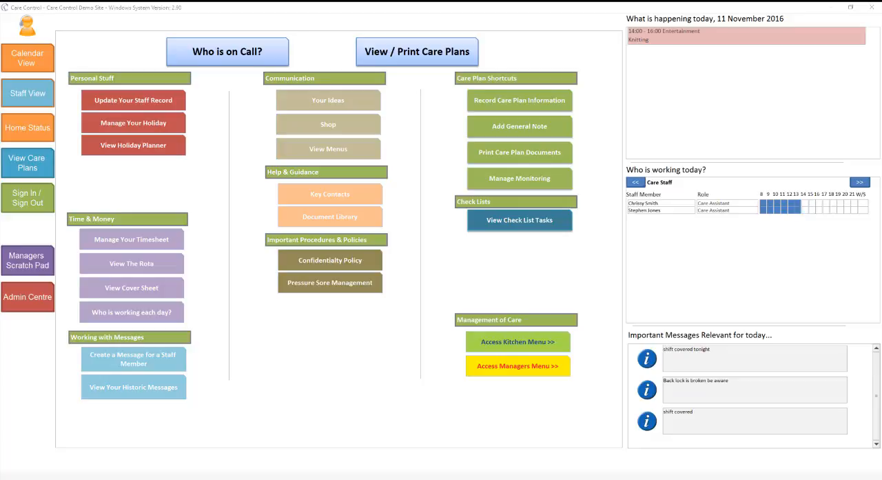
Open View Care Plans to show the resident's summary with personal details, fast facts and monitored areas.
click(859, 182)
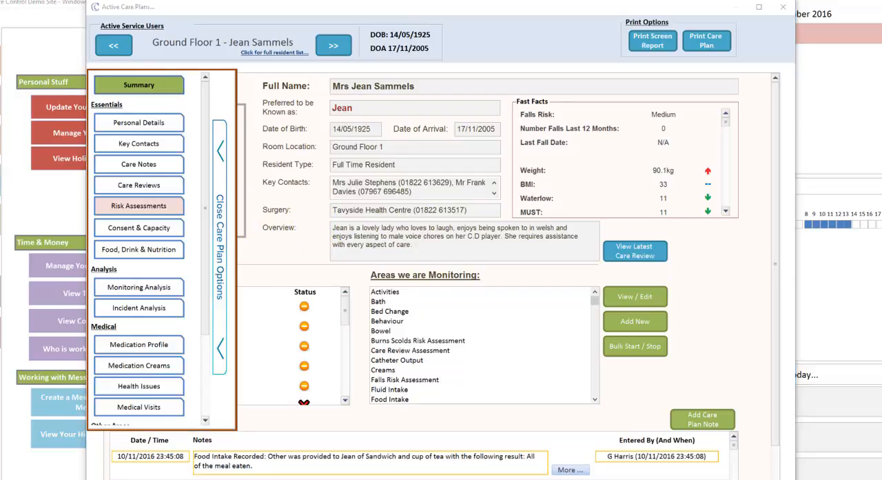
mouse_move(104, 208)
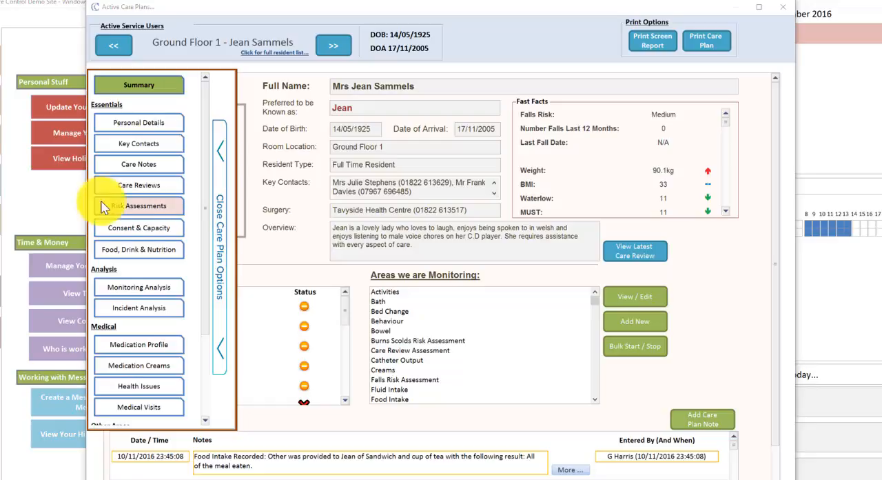
mouse_move(210, 135)
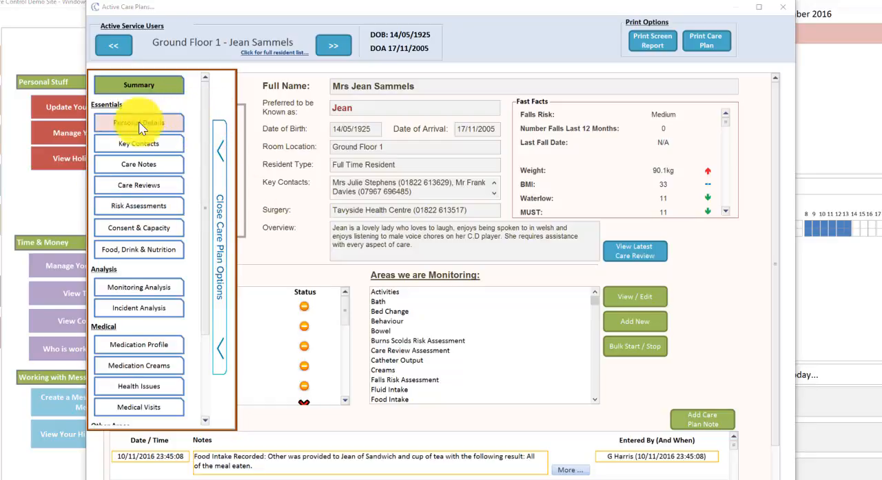
mouse_move(138, 144)
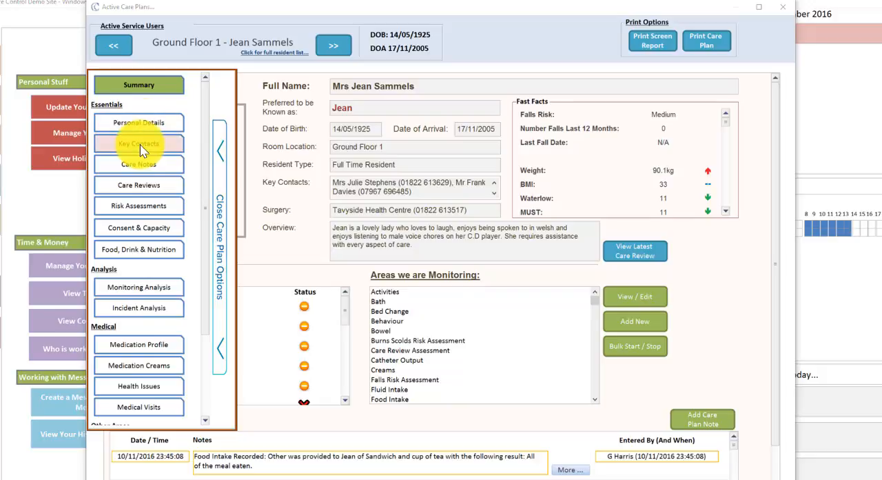
mouse_move(138, 169)
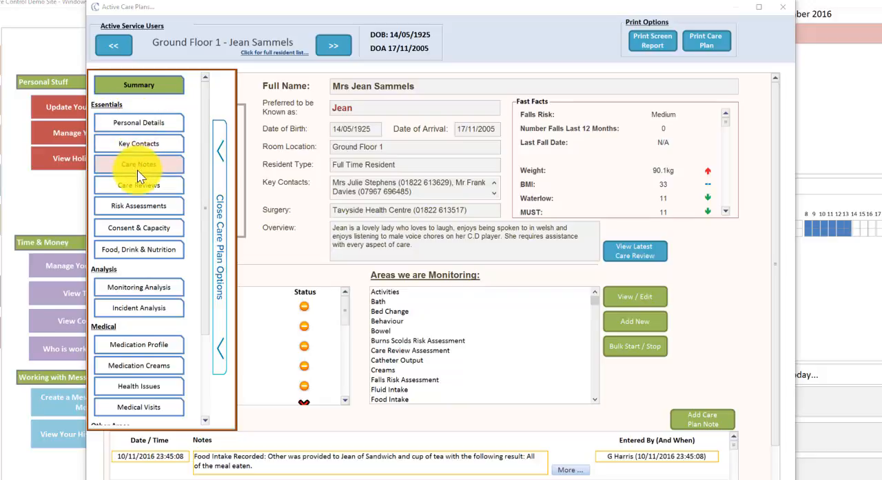
Search the resident's care notes for 'fall' over the last 12 months and open the December 2015 note.
click(138, 166)
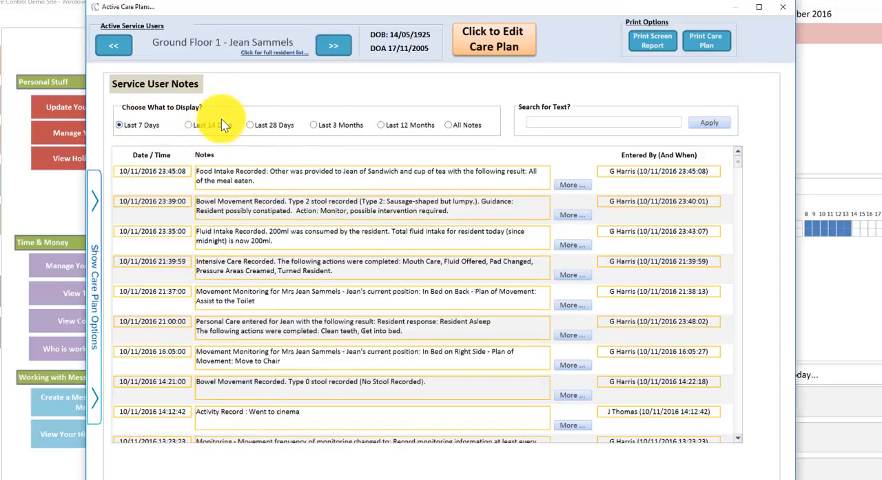
mouse_move(524, 130)
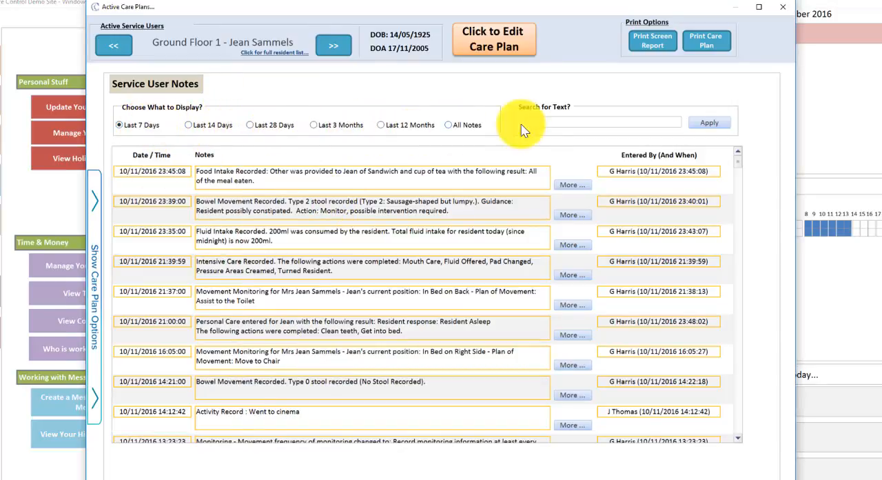
mouse_move(465, 153)
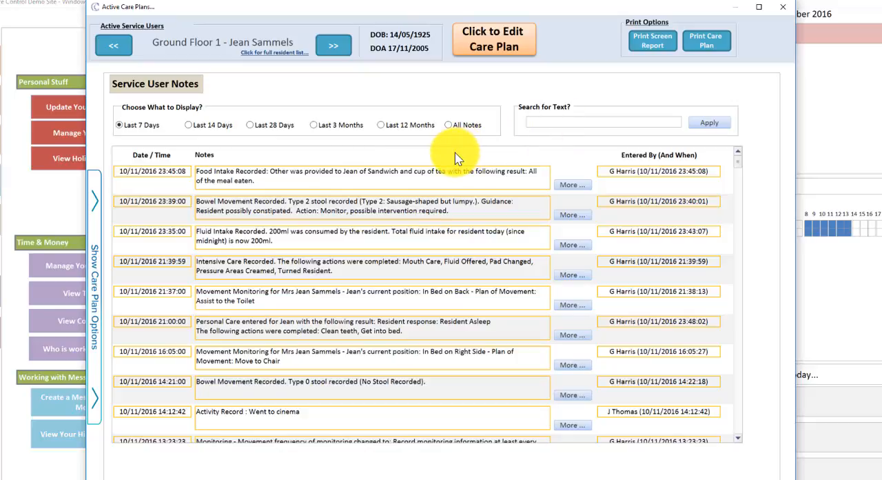
text(fall)
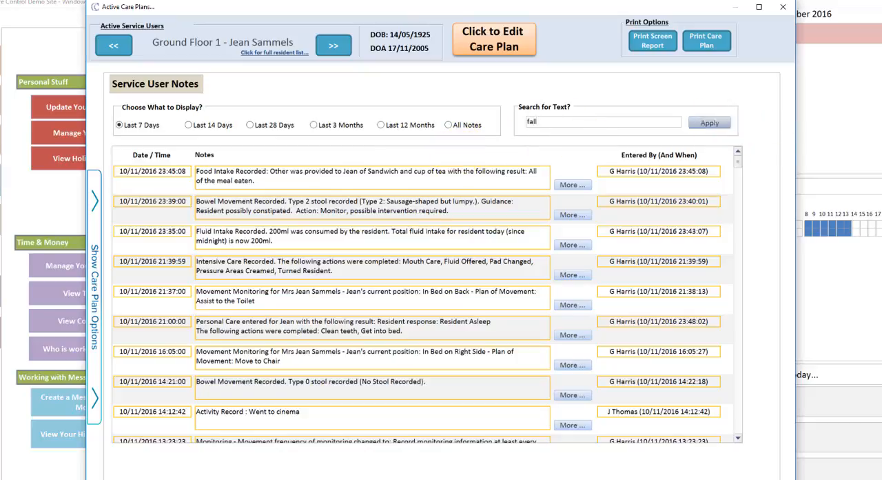
click(250, 125)
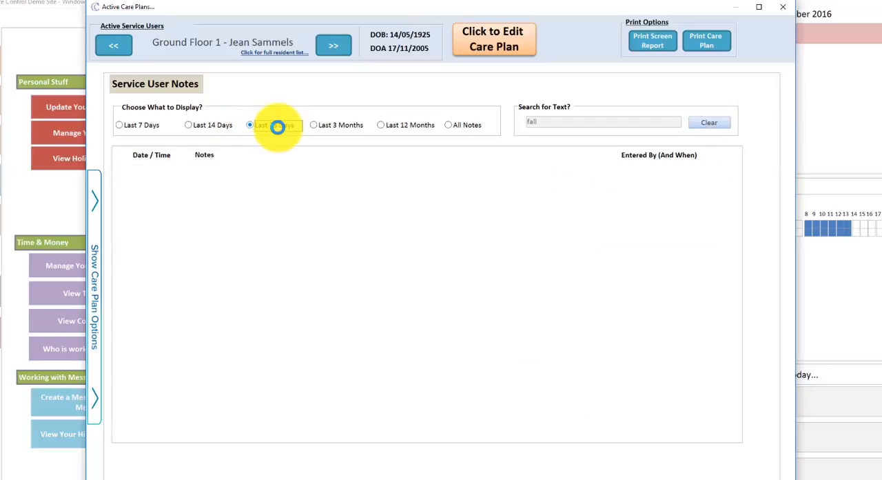
click(314, 124)
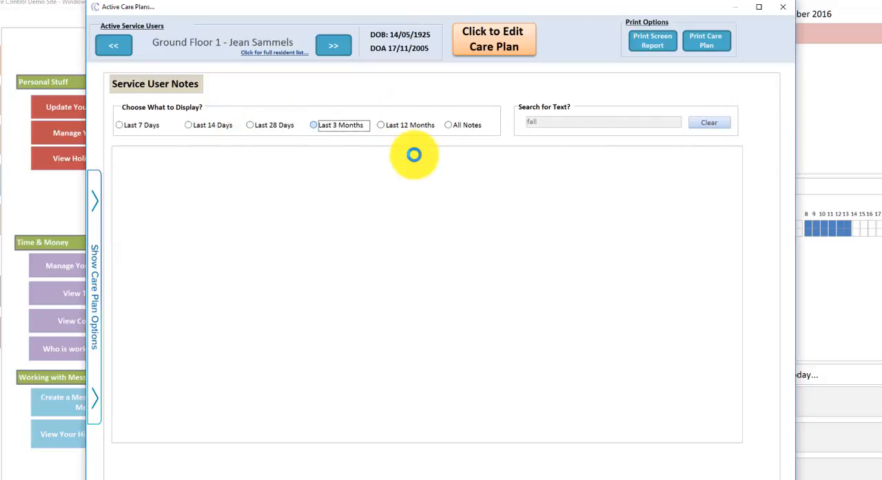
click(380, 125)
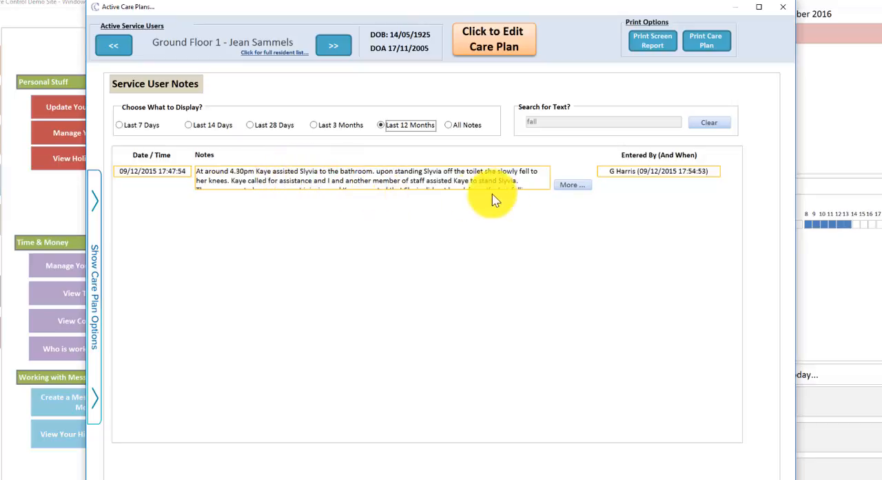
click(572, 184)
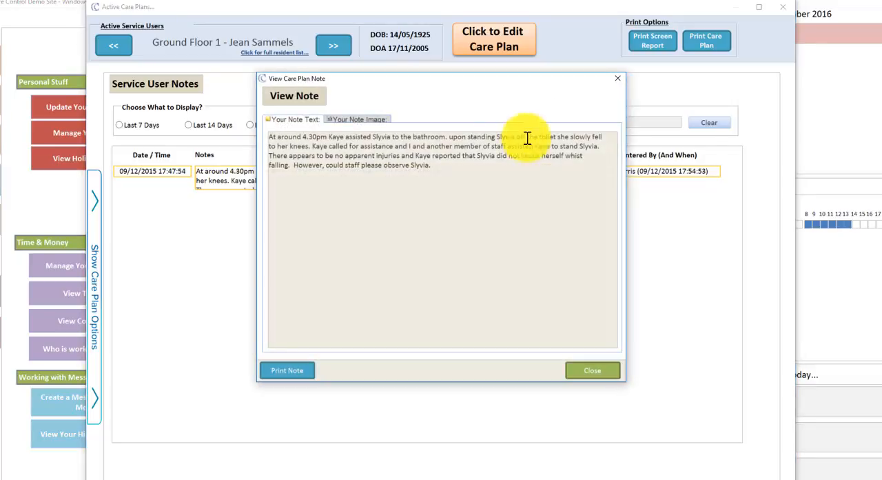
mouse_move(348, 198)
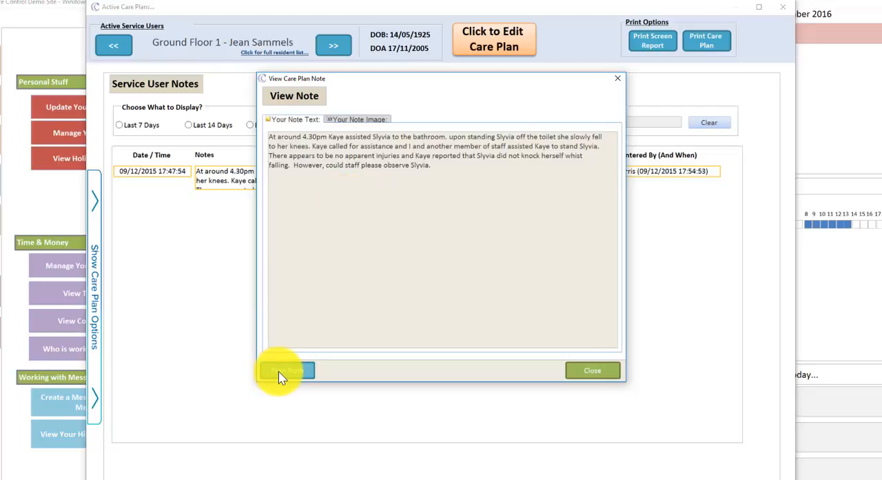
mouse_move(619, 78)
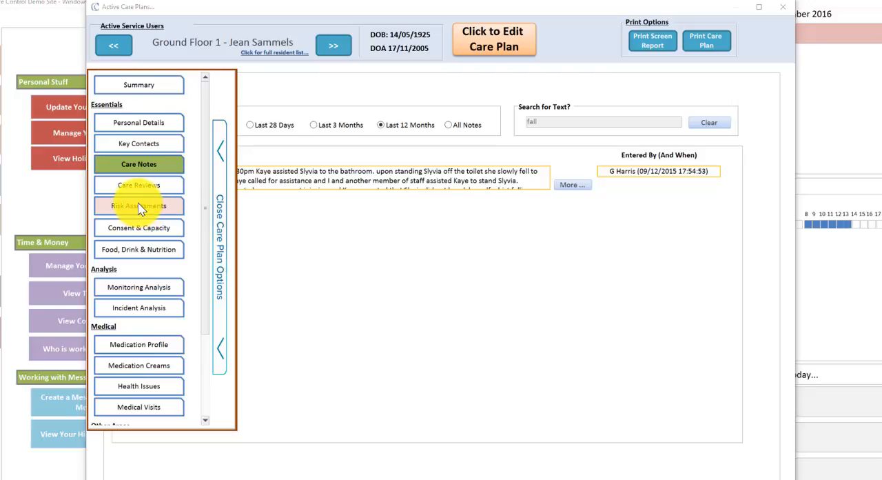
View the 13/02/2015 Falls Risk Assessment, scoring 35 with a MEDIUM result.
click(138, 206)
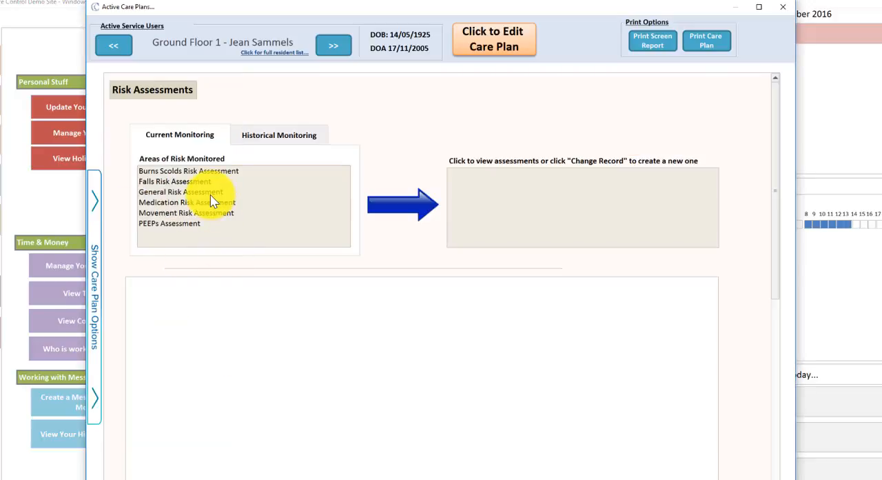
click(175, 181)
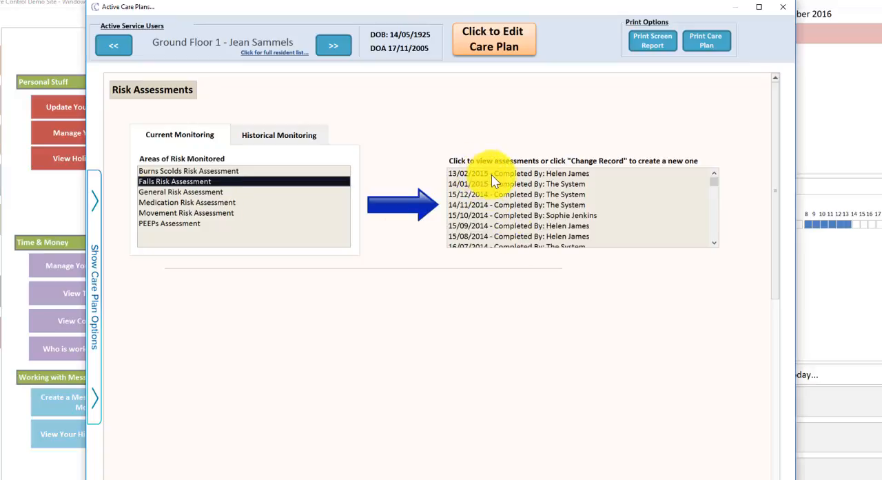
mouse_move(503, 186)
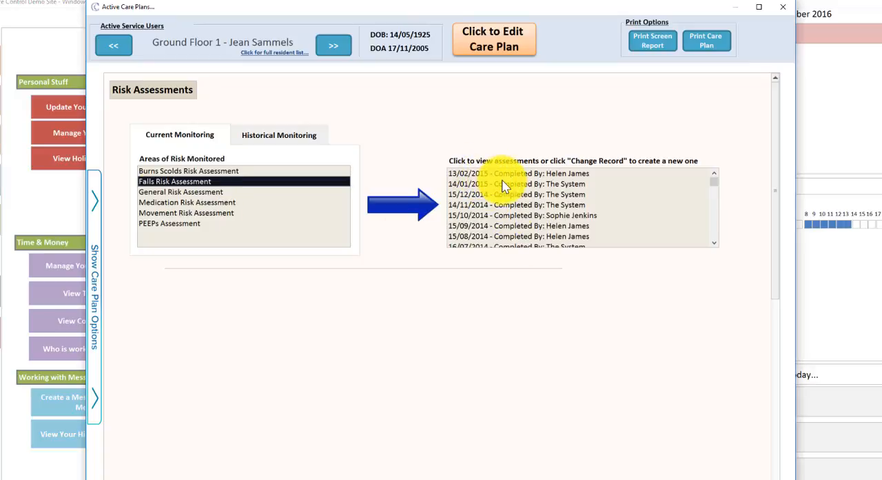
mouse_move(515, 234)
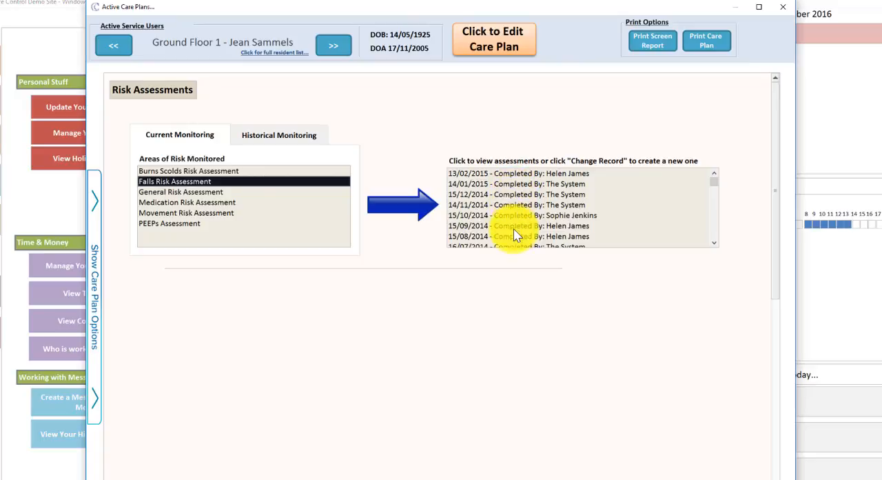
mouse_move(524, 173)
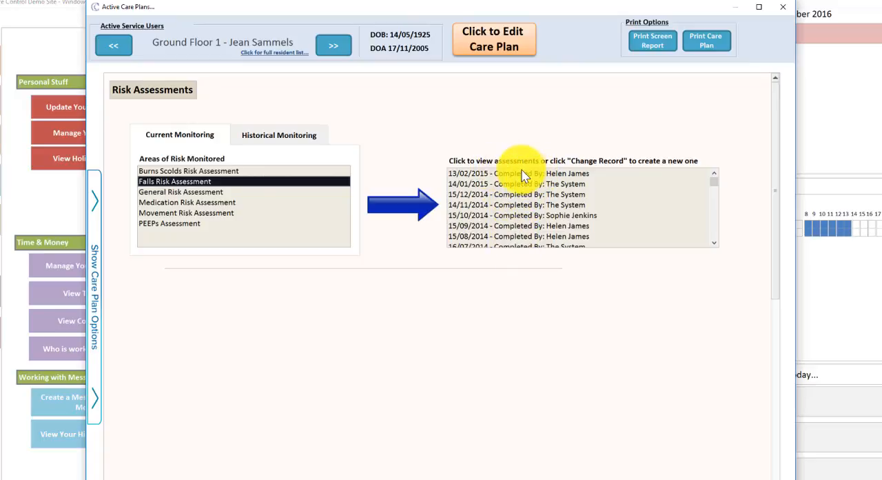
click(518, 173)
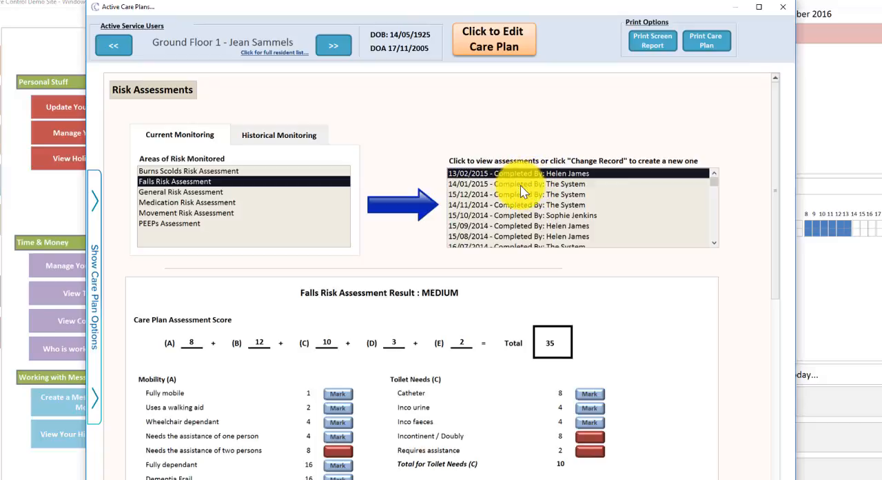
mouse_move(768, 265)
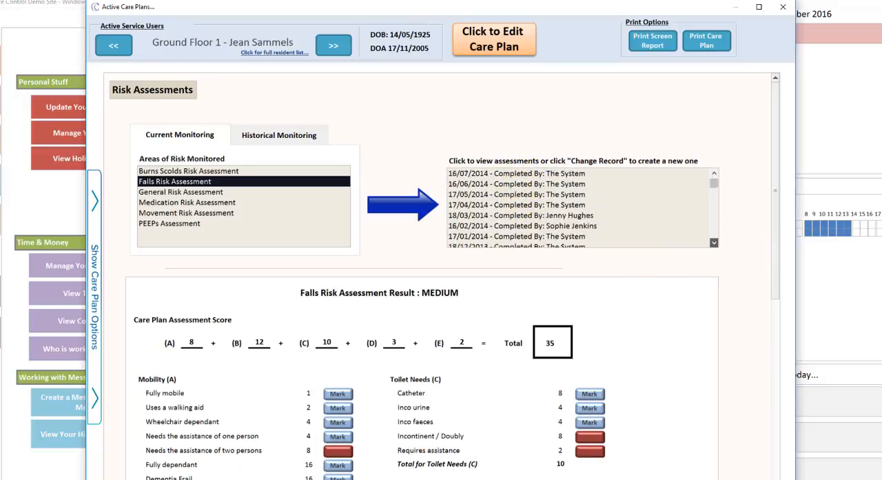
scroll(down, 3)
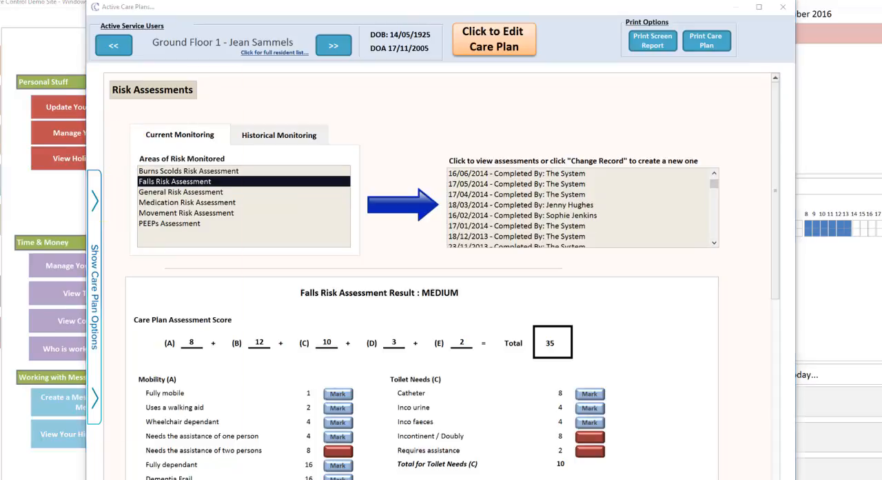
Review the resident consents and expired medication and living-at-home capacity assessments, then show care plan sections.
click(94, 283)
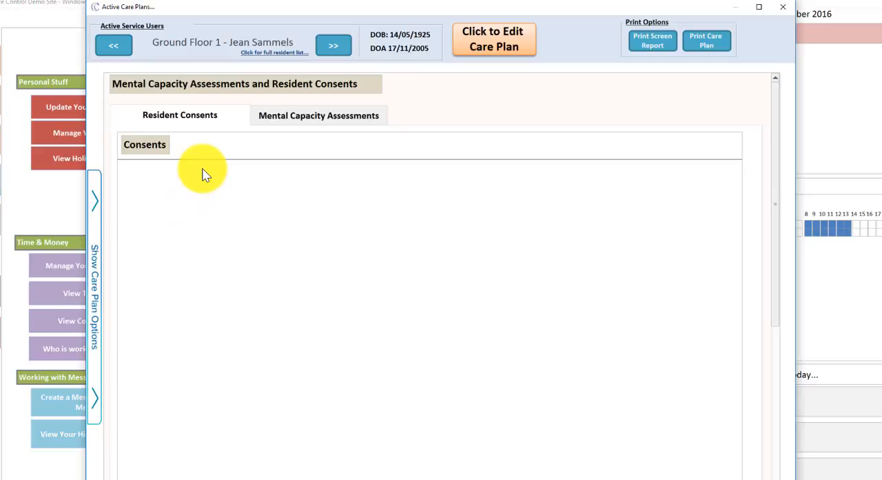
mouse_move(281, 234)
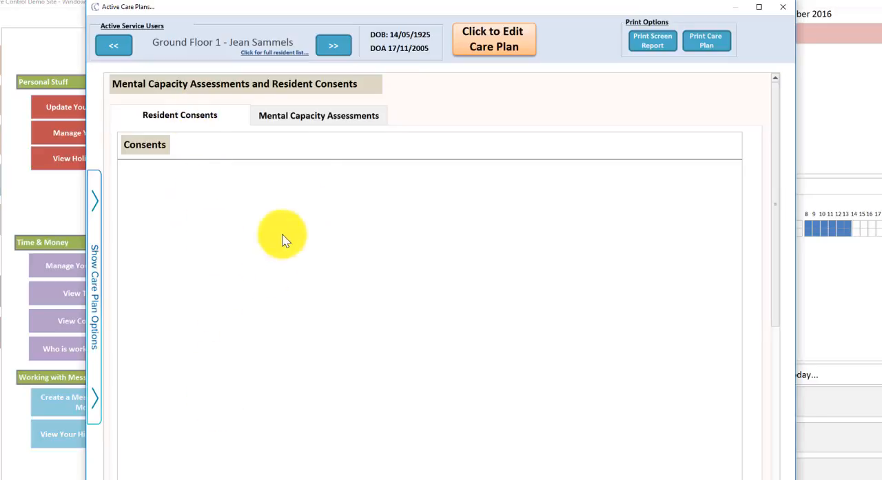
click(318, 115)
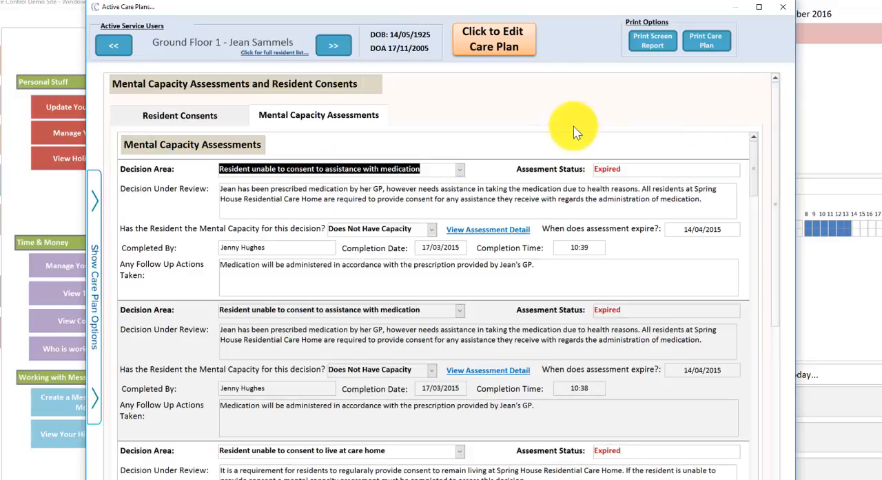
mouse_move(606, 176)
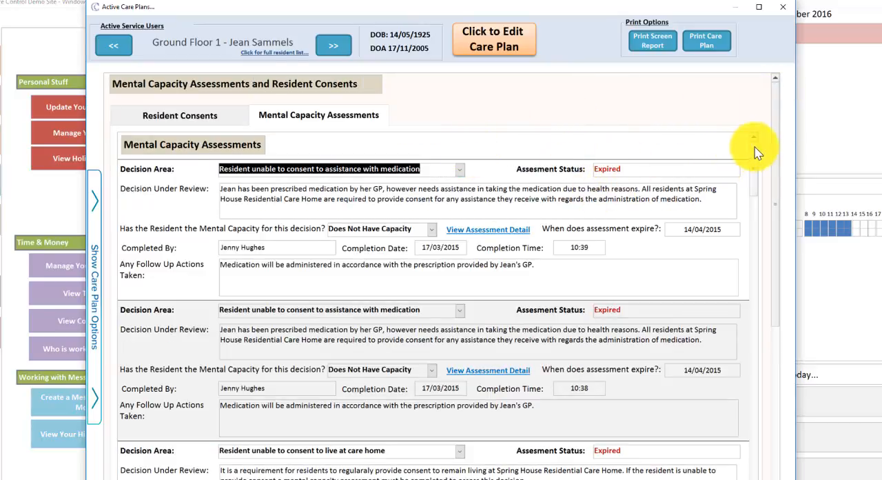
scroll(down, 3)
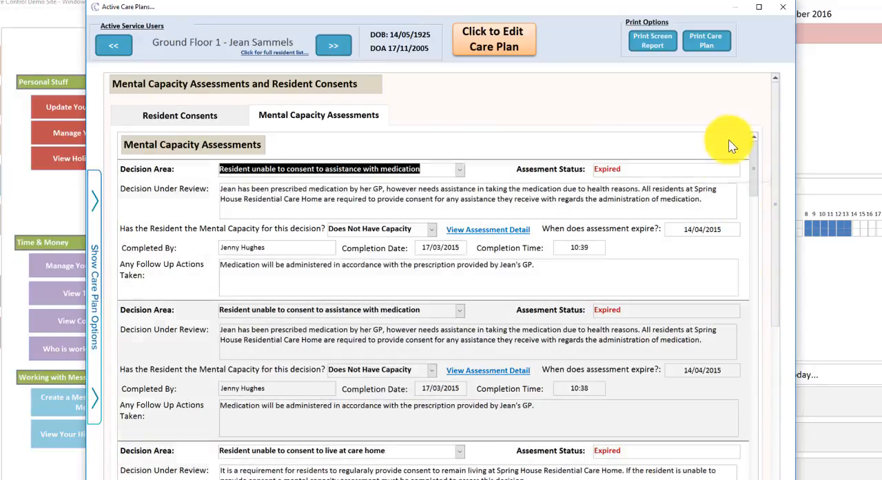
click(179, 115)
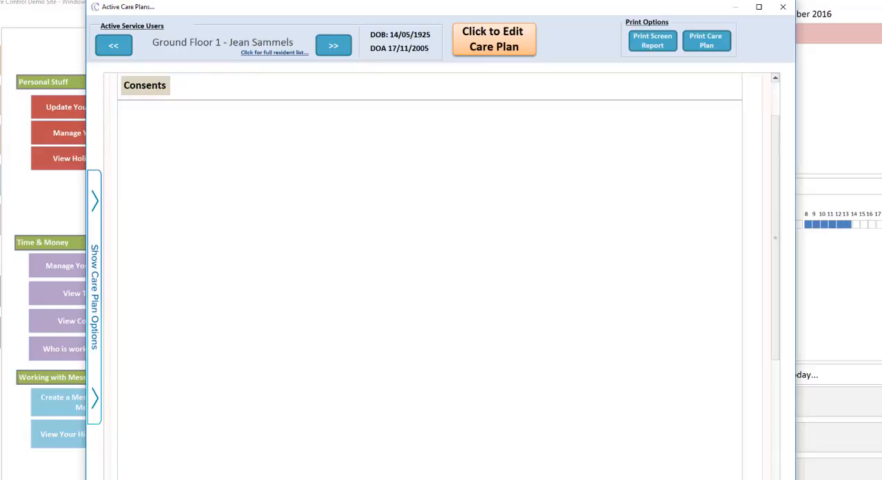
click(94, 200)
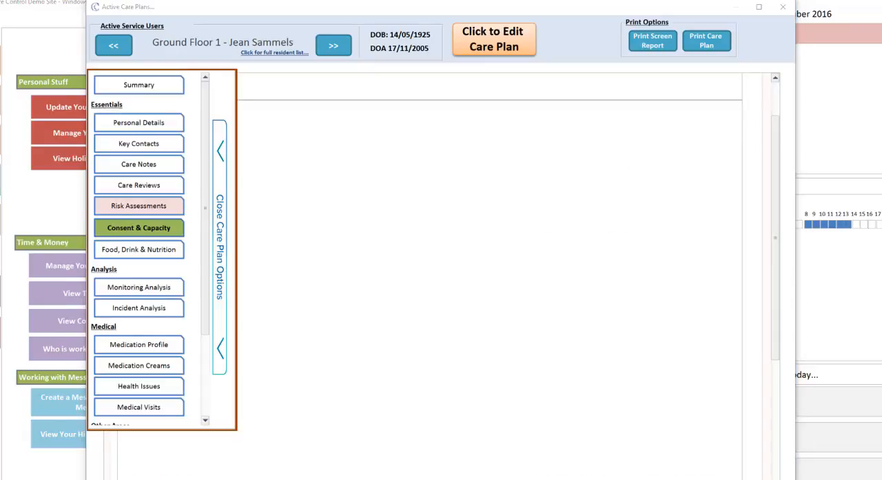
Open Food, Drink & Nutrition to review likes, dislikes, standard menu and meal history.
click(139, 250)
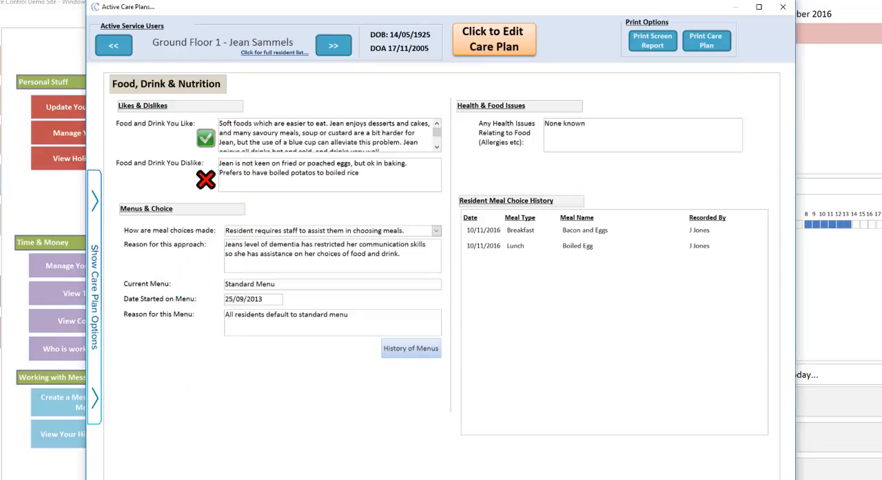
mouse_move(164, 193)
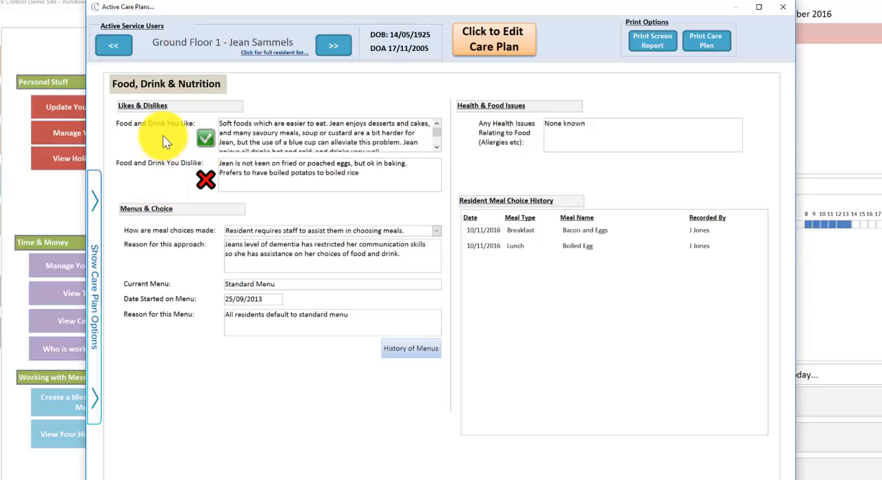
mouse_move(453, 167)
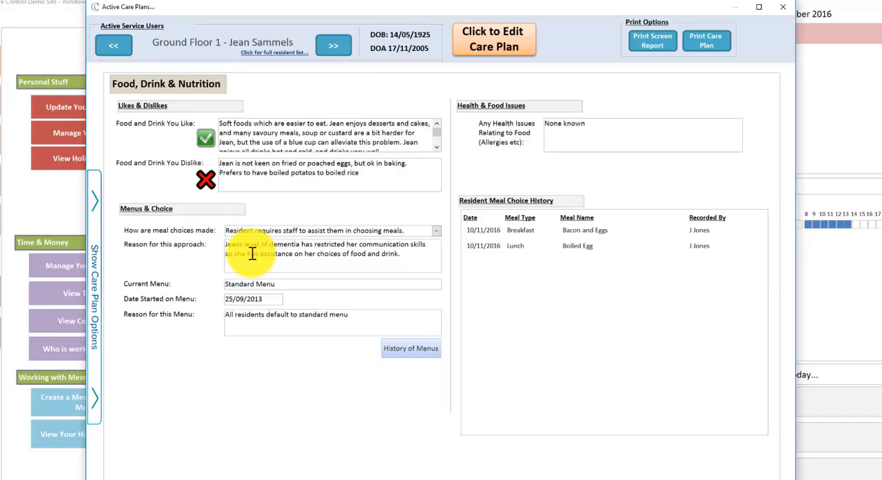
mouse_move(533, 235)
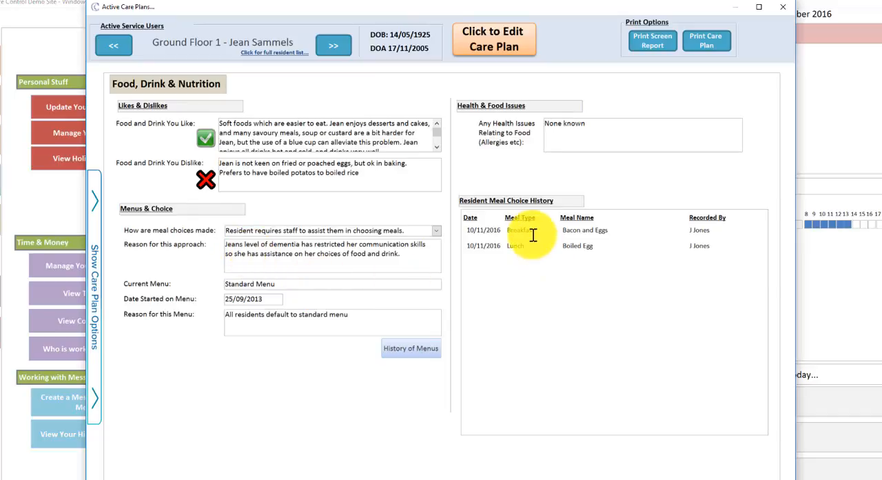
mouse_move(651, 235)
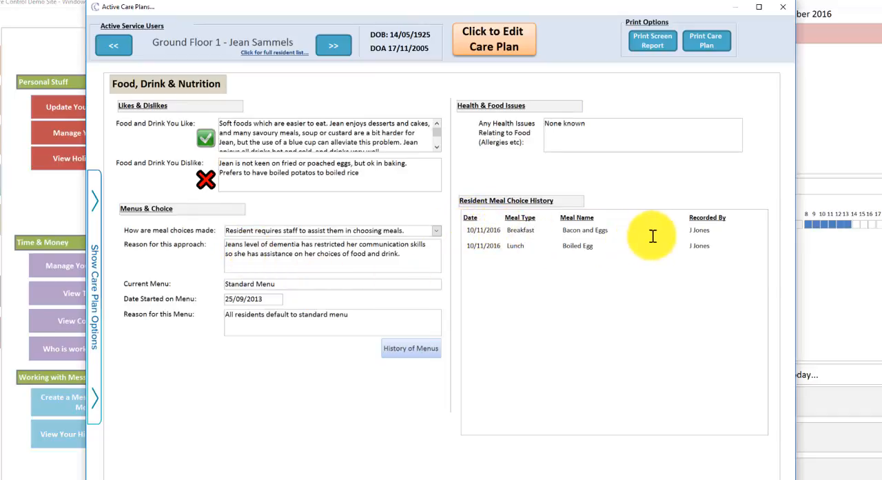
mouse_move(670, 248)
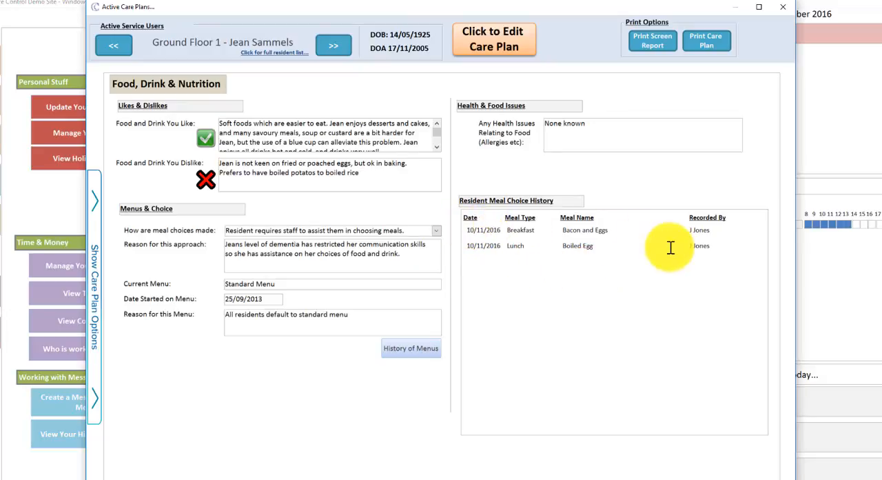
mouse_move(701, 340)
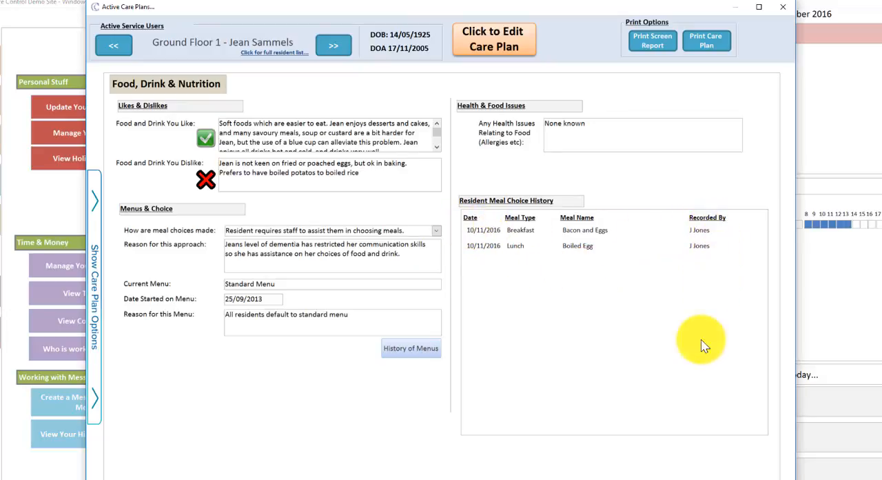
mouse_move(505, 277)
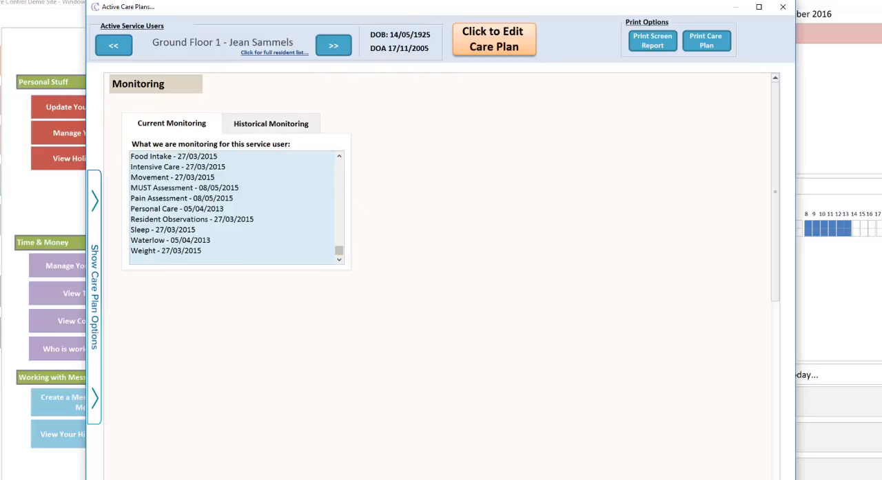
mouse_move(136, 187)
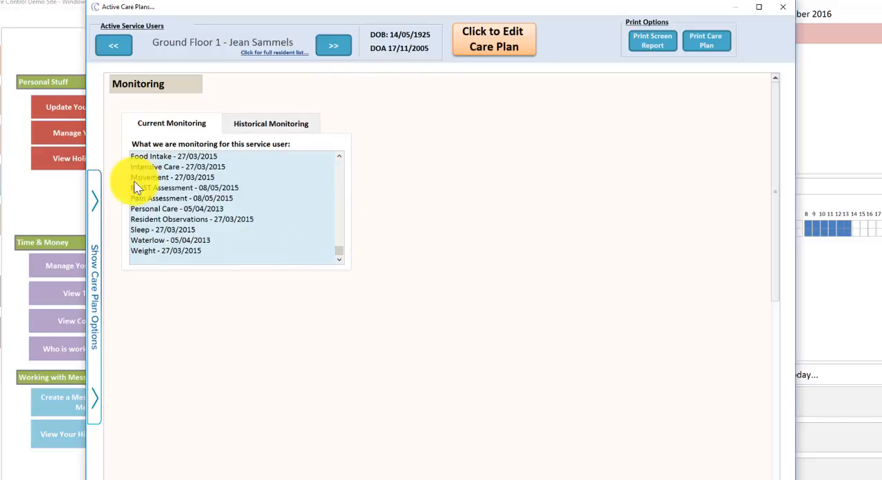
Show the Waterlow chart and score details, and review the 24/02/2015 assessment scoring 12.
click(169, 239)
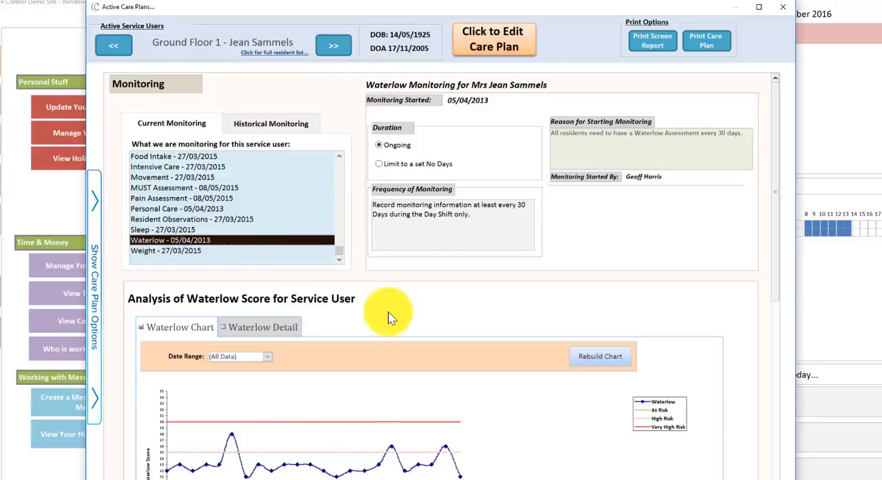
scroll(down, 3)
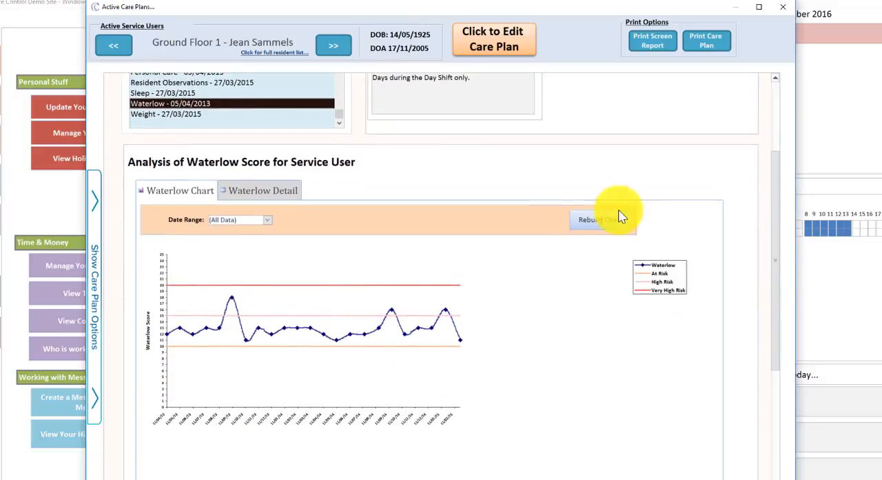
click(264, 190)
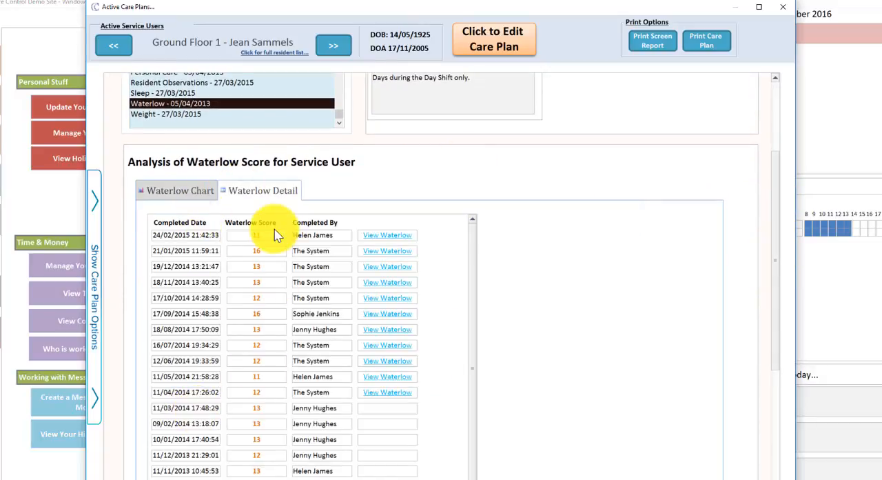
click(387, 235)
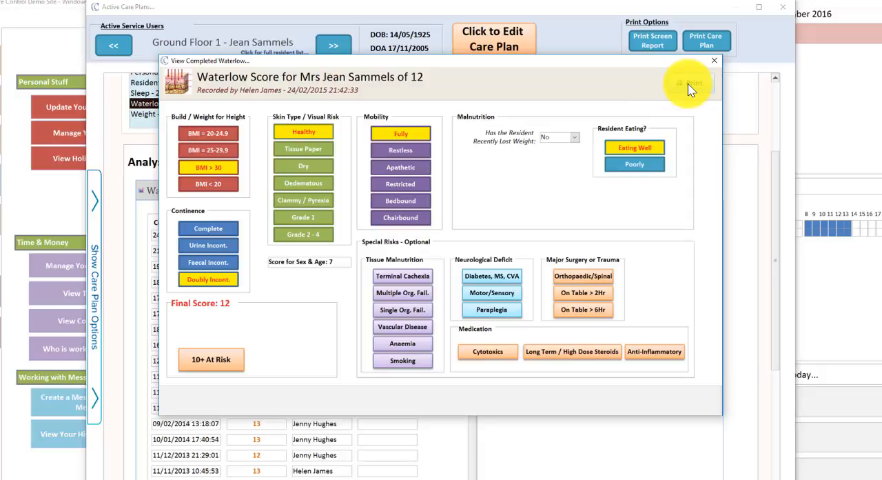
click(714, 60)
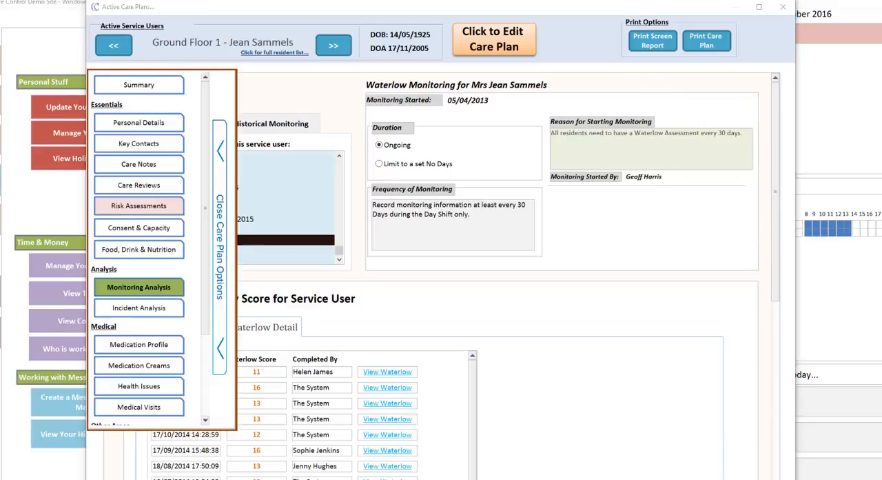
Review the resident's incident analysis showing zero incidents for Nov-16, then close it.
click(138, 84)
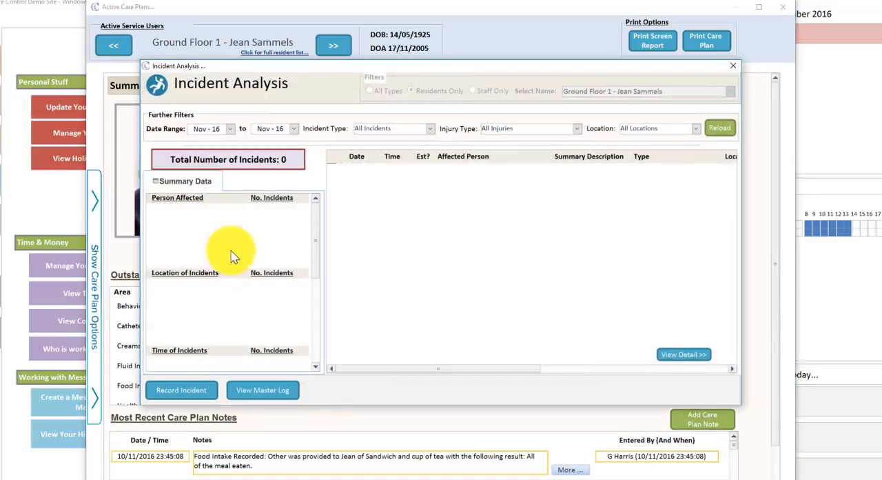
mouse_move(296, 214)
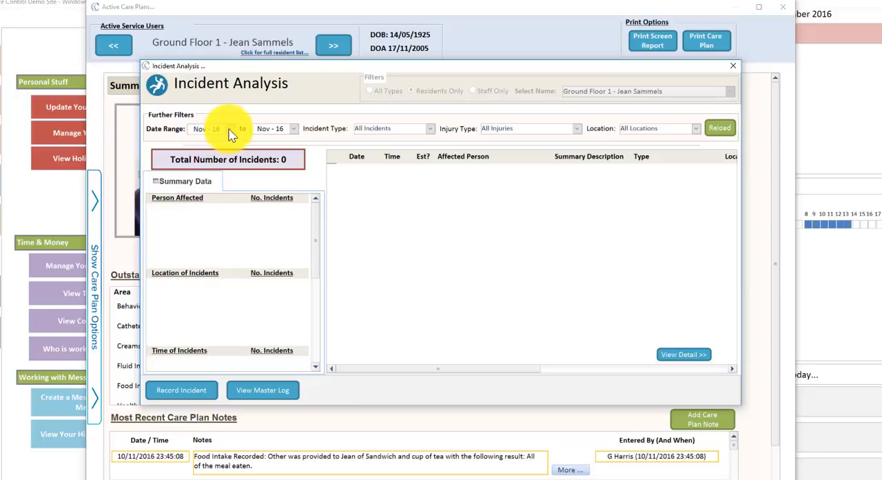
click(230, 129)
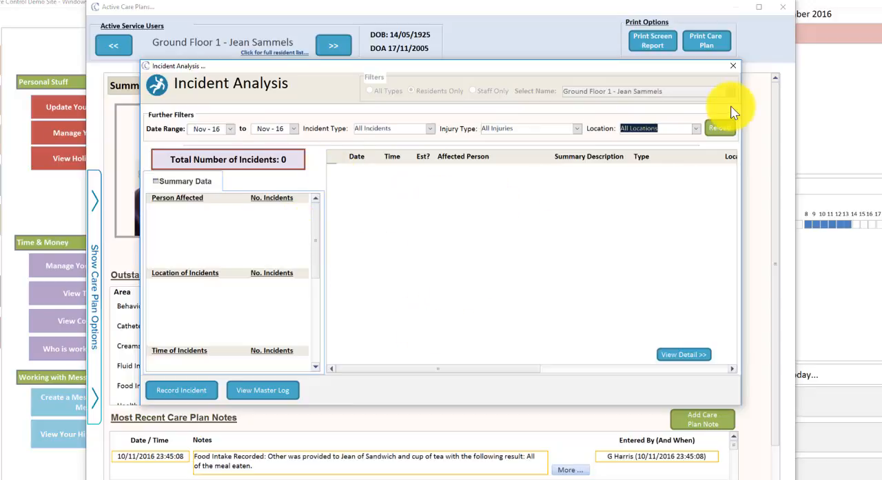
click(732, 66)
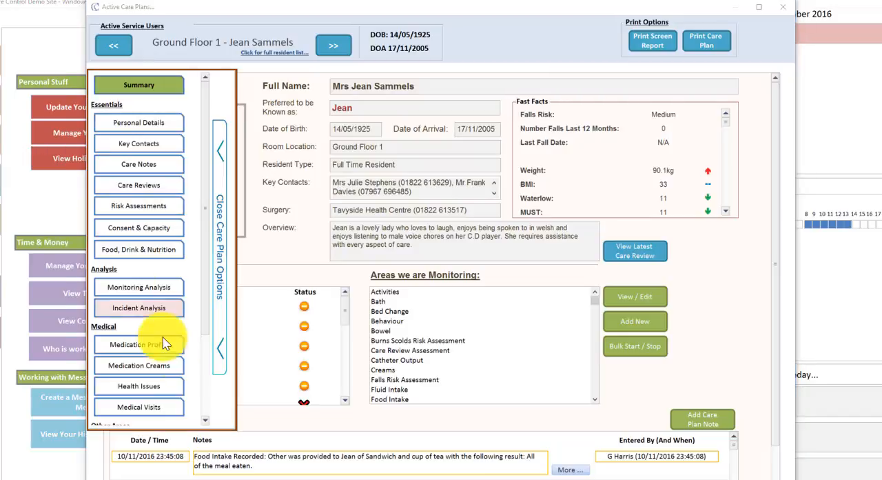
View Jean's medication creams, then switch to First Floor 6a's Sudacreme record for sore underarms.
scroll(down, 3)
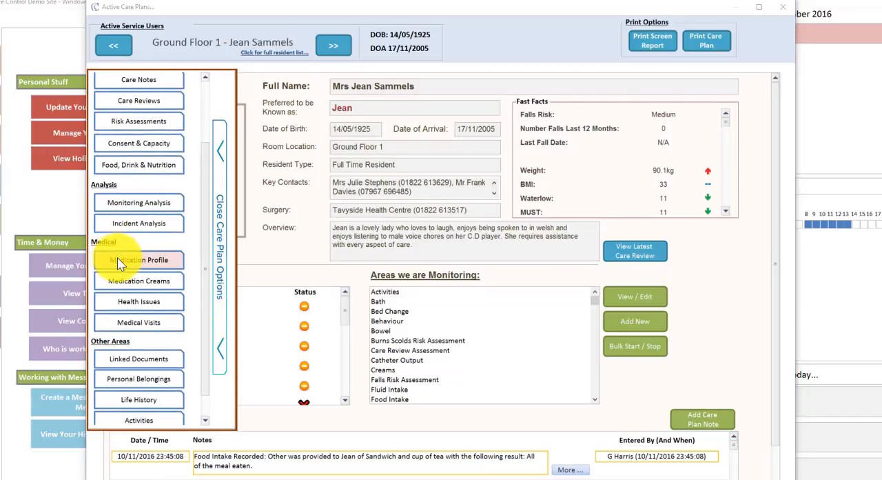
click(138, 259)
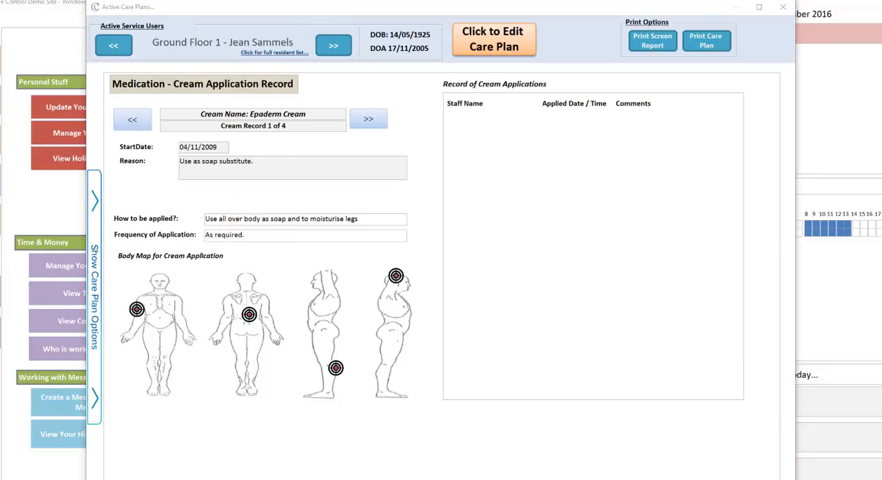
click(273, 53)
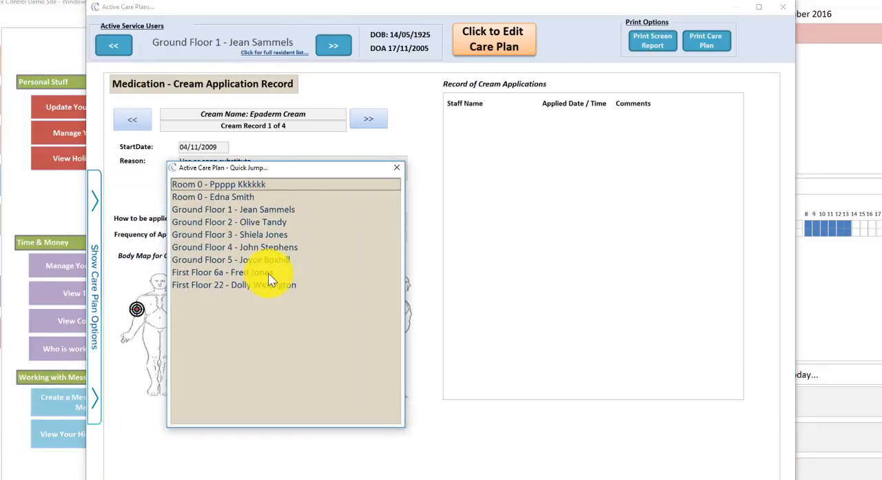
click(210, 272)
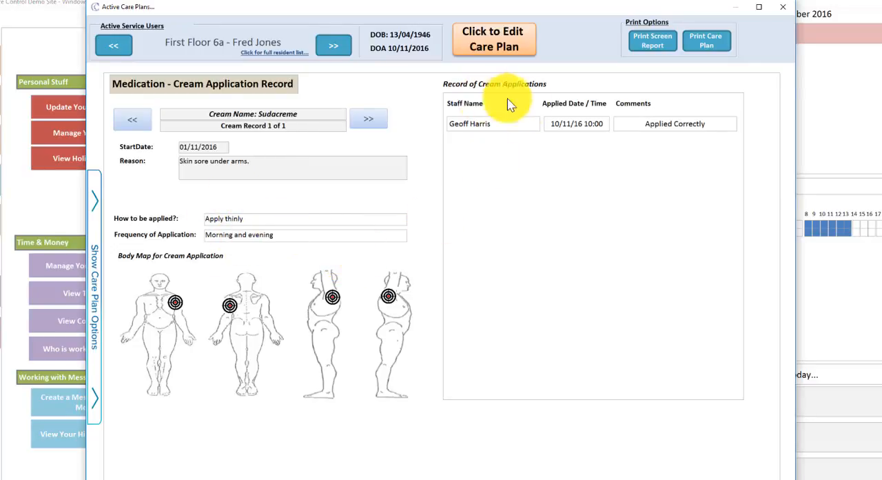
mouse_move(494, 121)
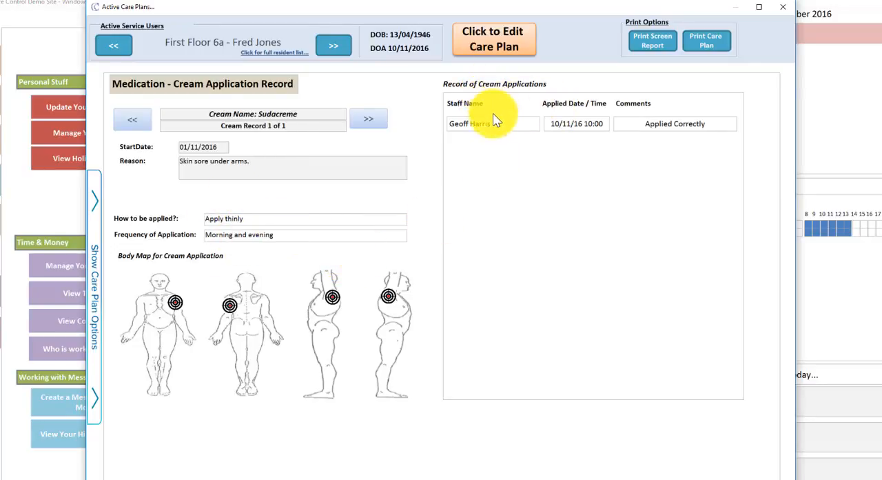
mouse_move(508, 306)
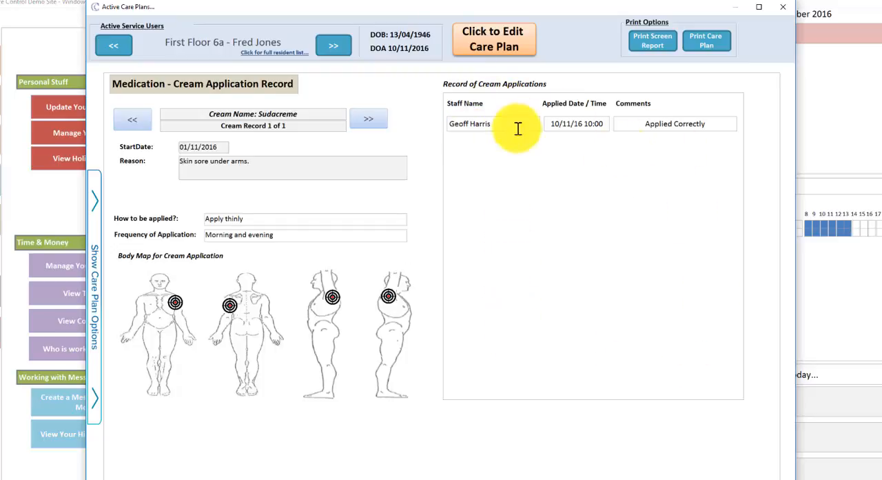
mouse_move(95, 202)
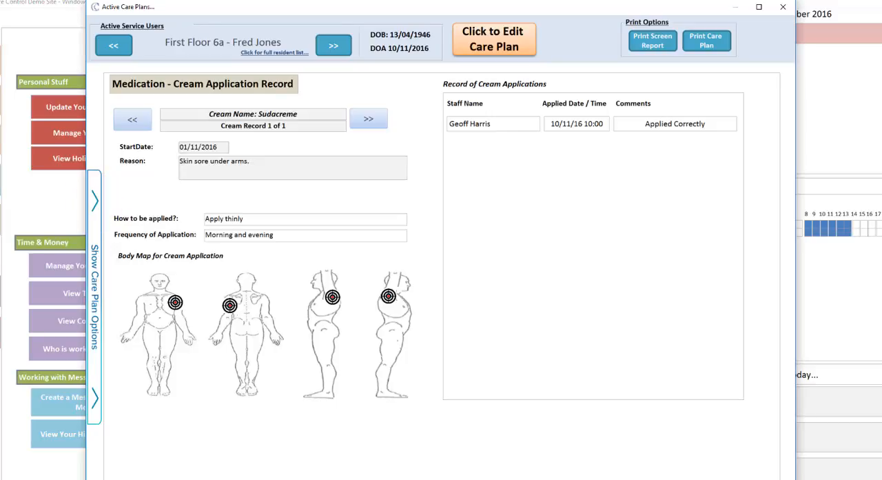
click(94, 292)
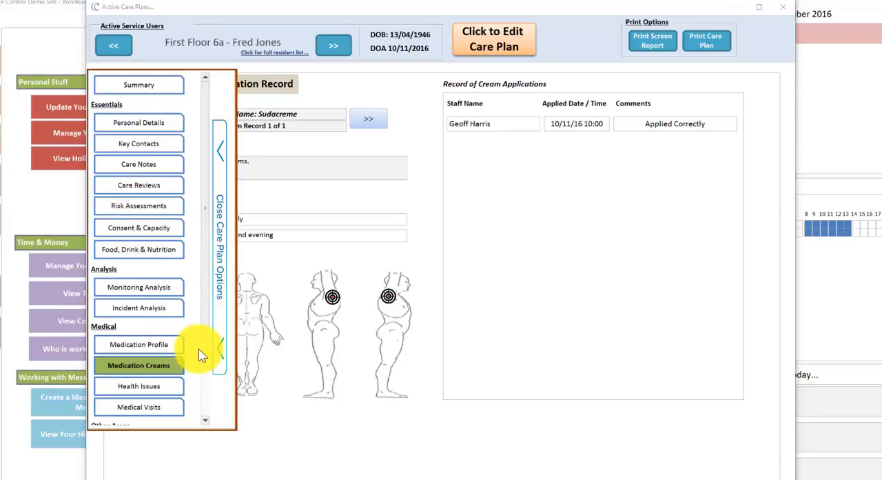
View First Floor 6a's Health Issues, showing an empty issues list and body map.
click(139, 385)
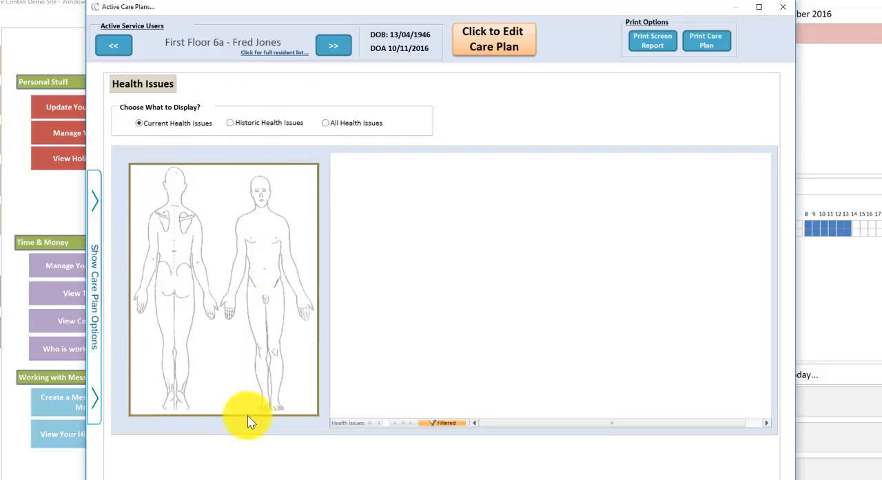
mouse_move(298, 209)
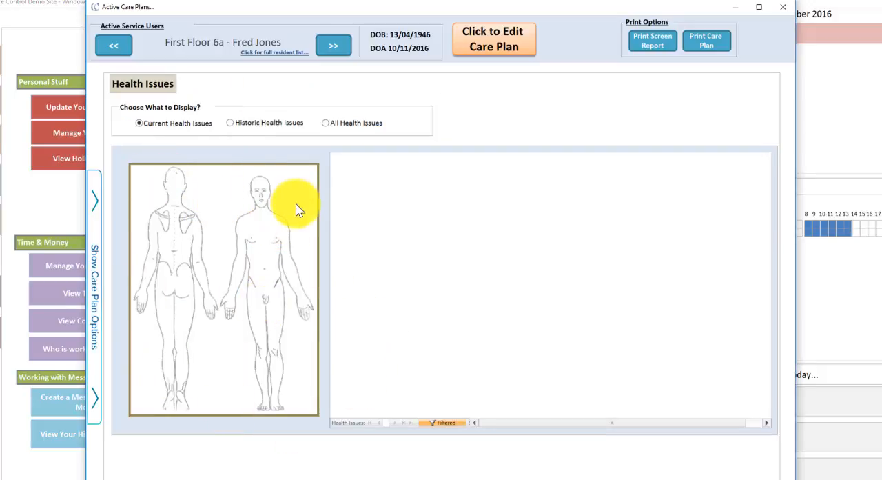
mouse_move(386, 220)
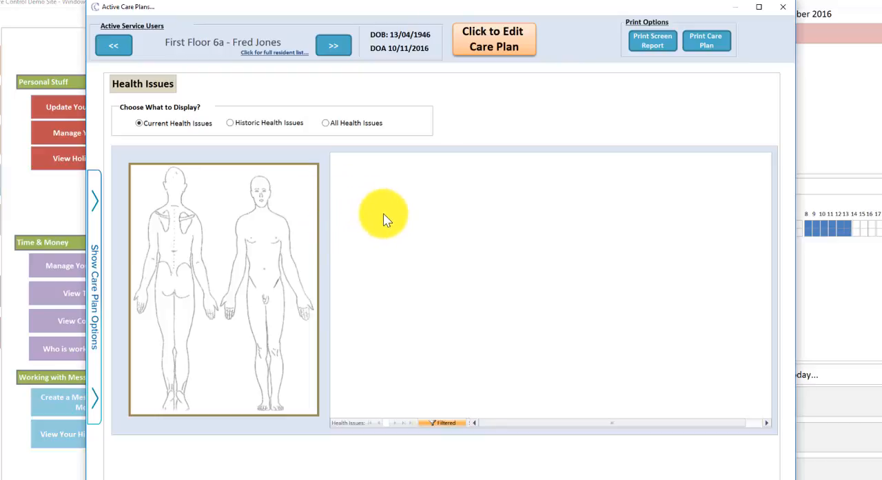
mouse_move(348, 164)
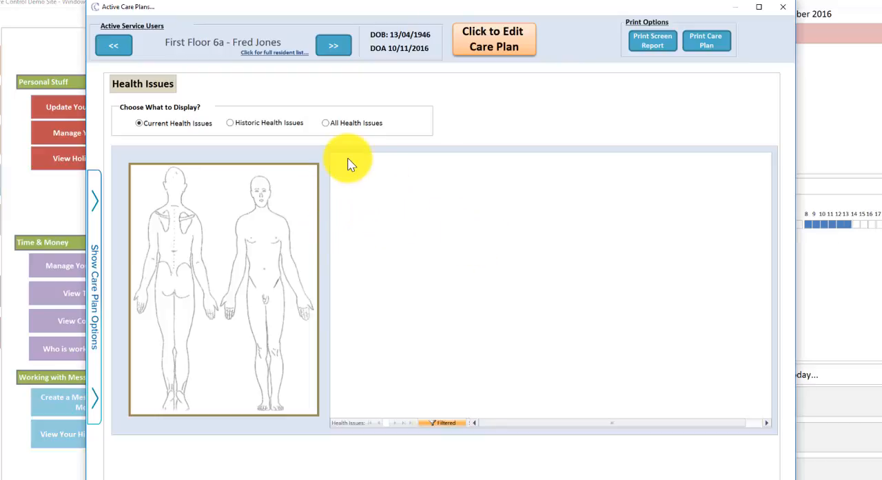
mouse_move(62, 235)
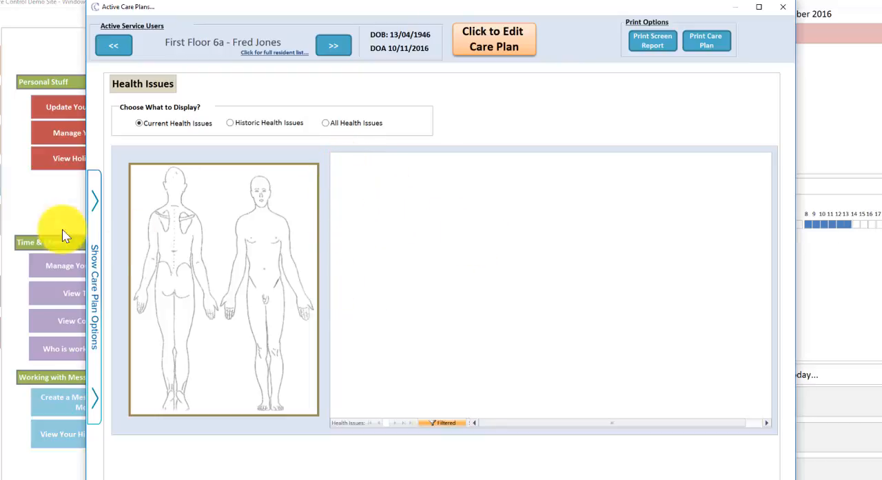
click(94, 199)
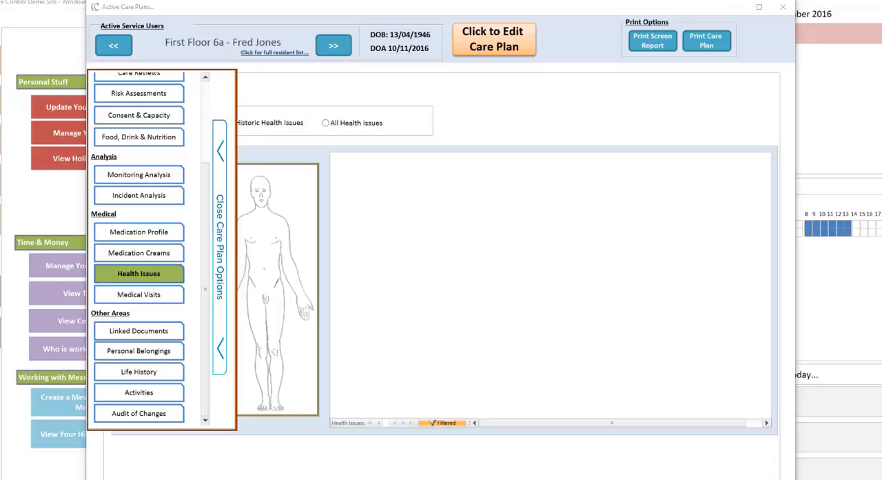
mouse_move(139, 351)
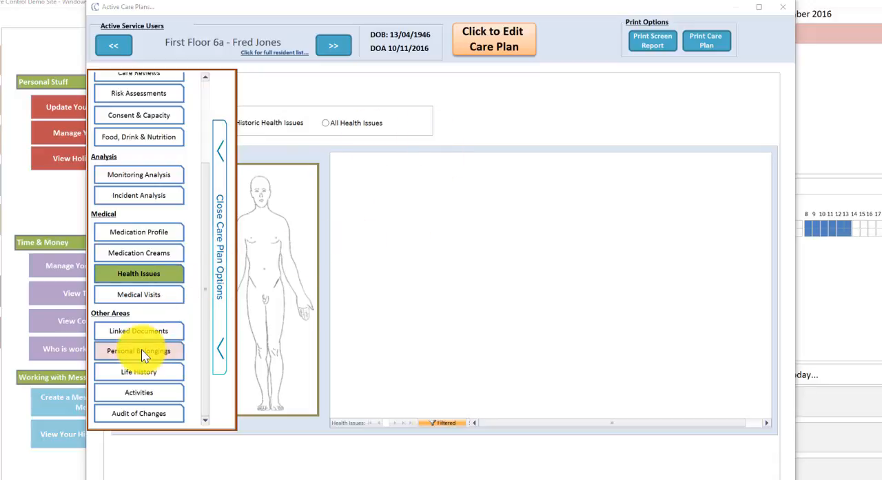
Review personal belongings, then the empty Activities / Events list for the last 28 days.
click(138, 351)
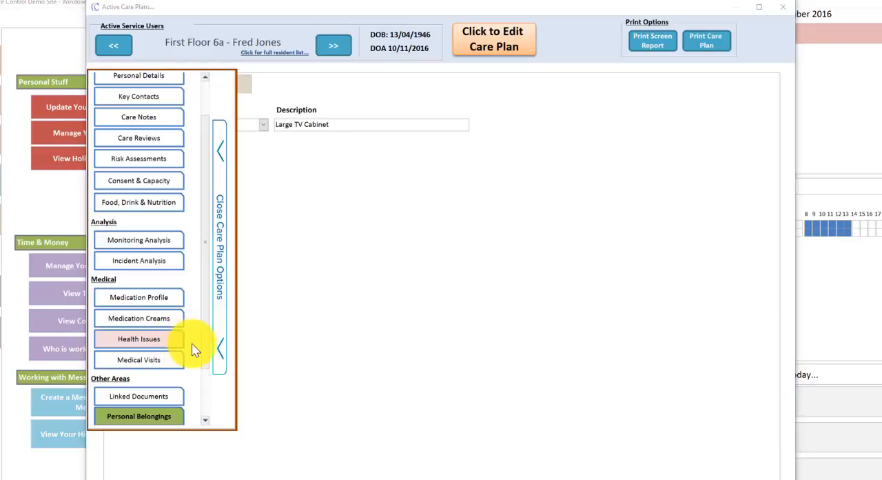
scroll(down, 3)
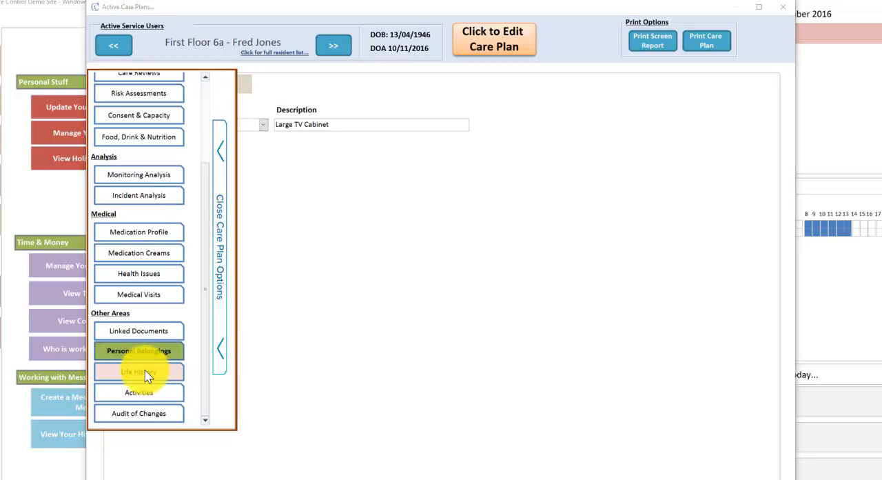
mouse_move(131, 393)
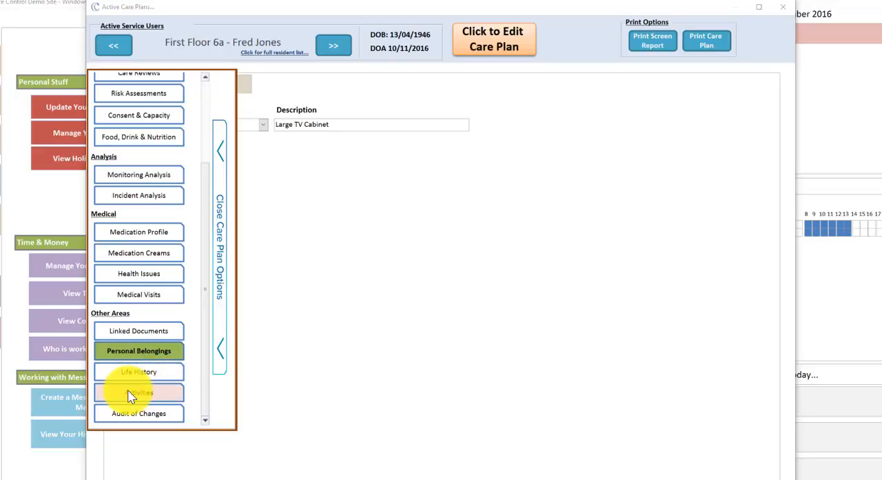
click(139, 392)
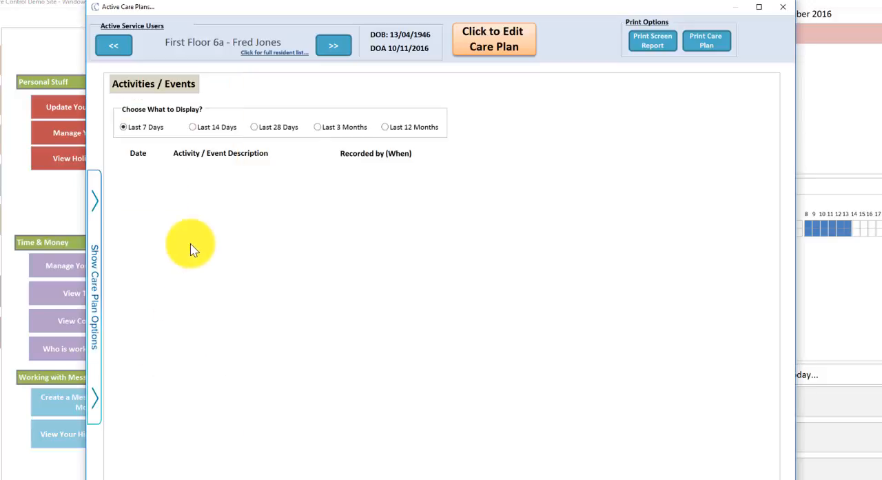
click(254, 127)
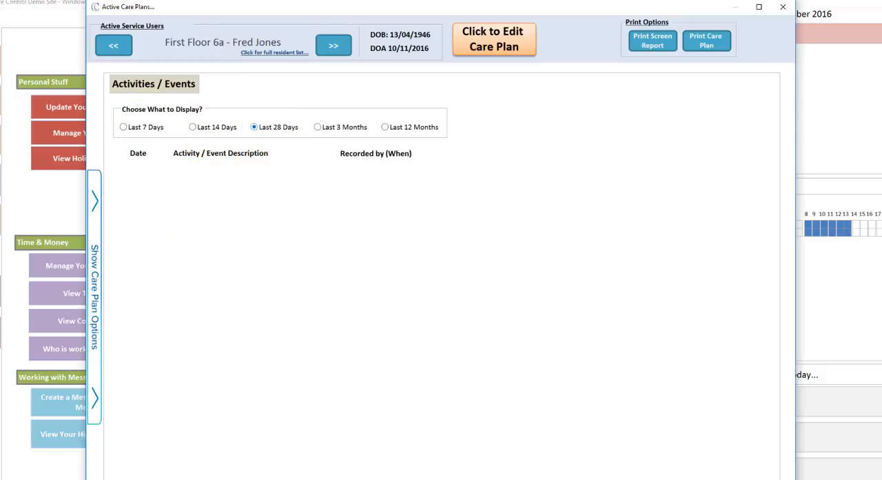
mouse_move(356, 431)
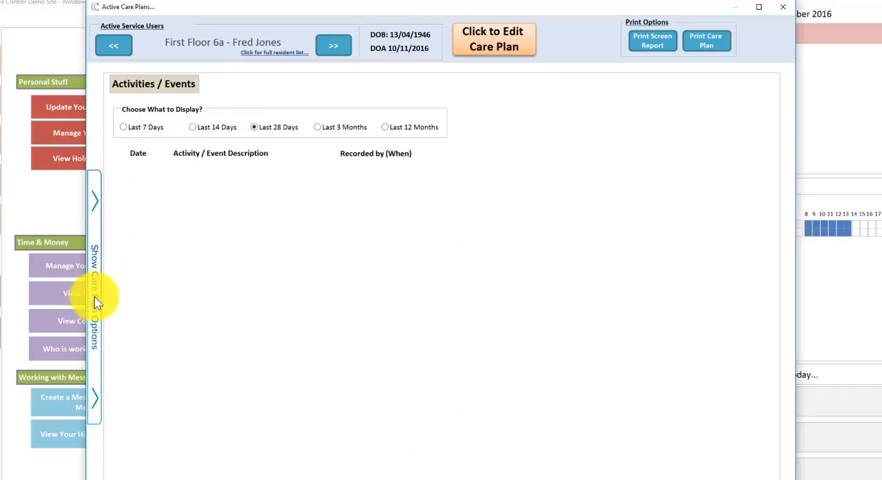
click(95, 290)
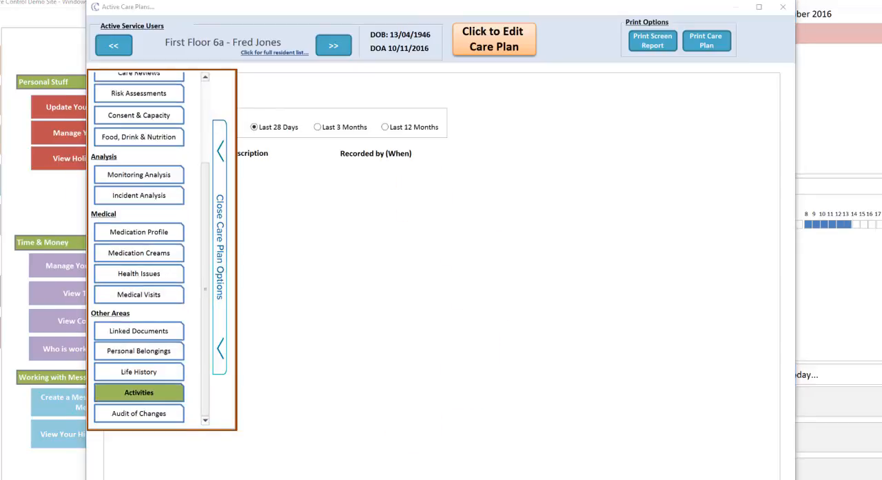
mouse_move(138, 412)
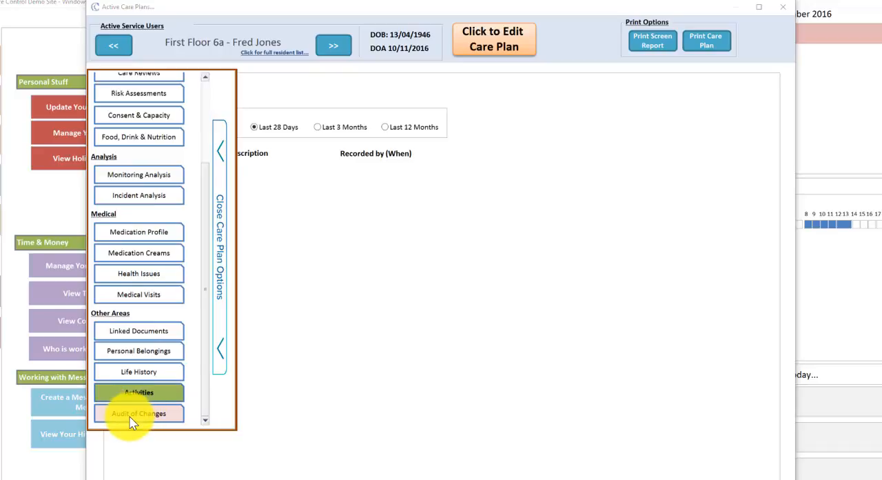
Open the Audit of Changes list and scroll through the last 7 days' before-and-after changes.
click(138, 413)
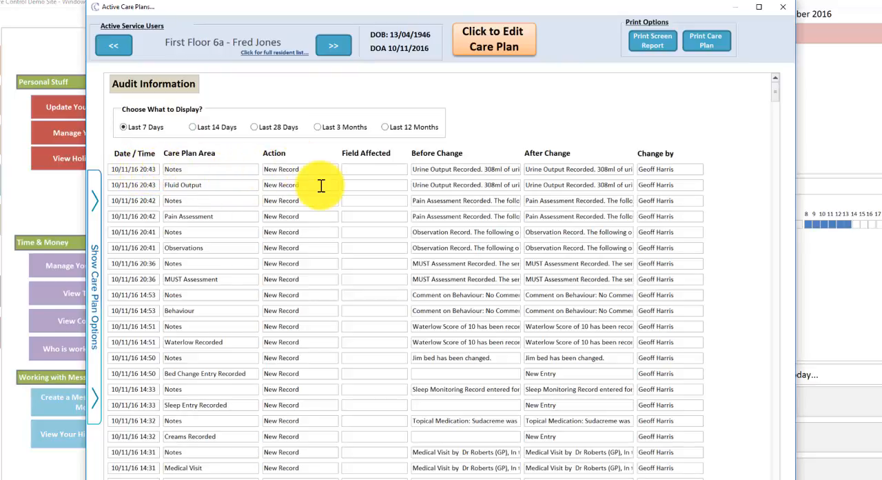
mouse_move(518, 169)
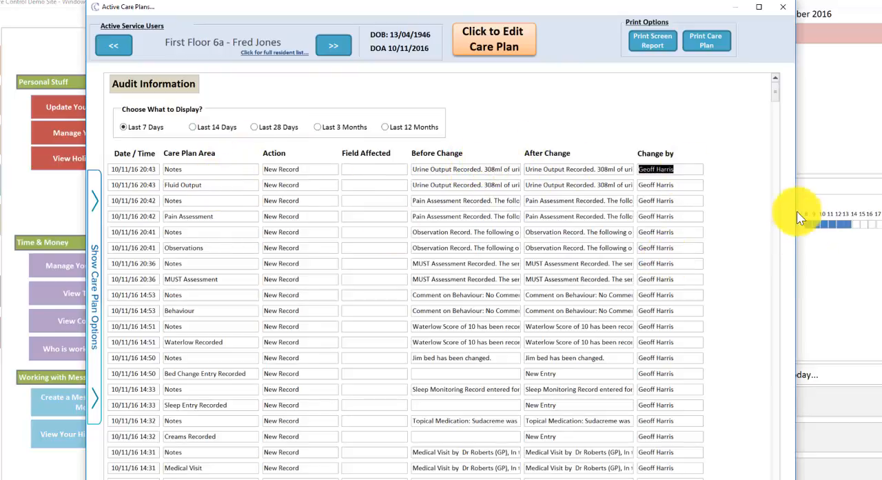
scroll(down, 3)
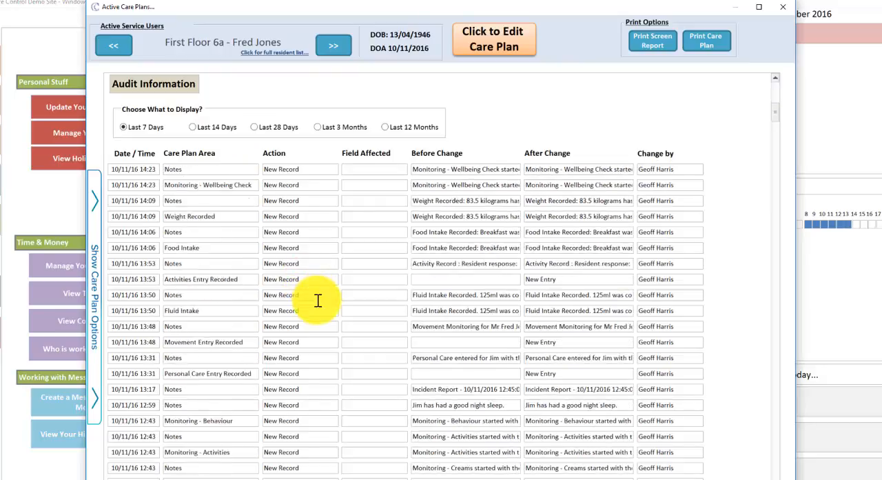